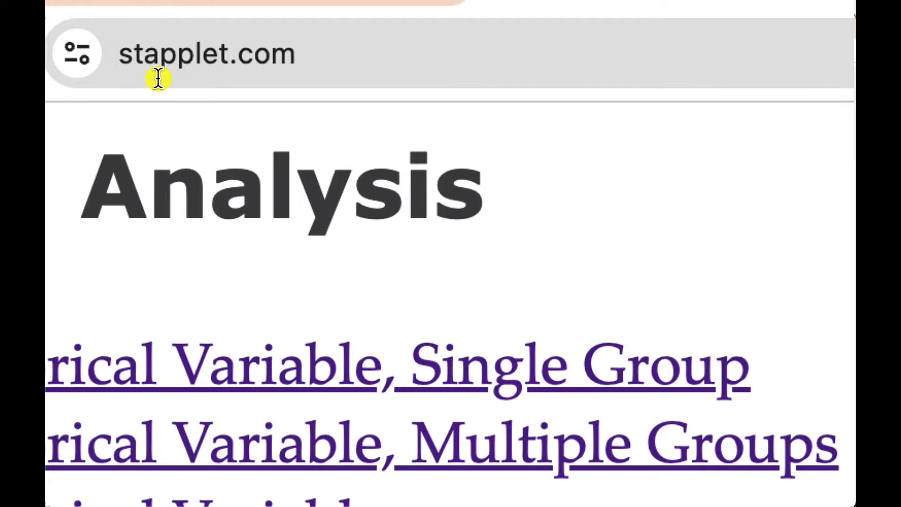
mouse_move(322, 141)
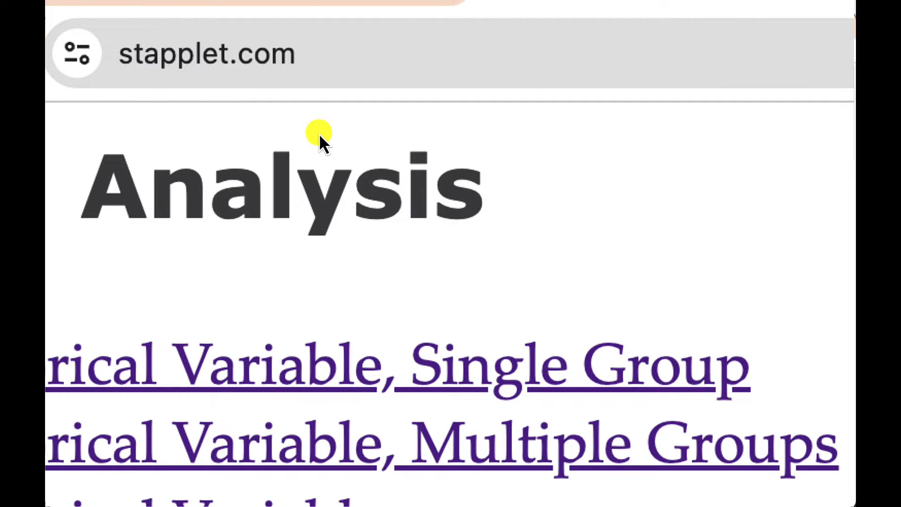
mouse_move(190, 138)
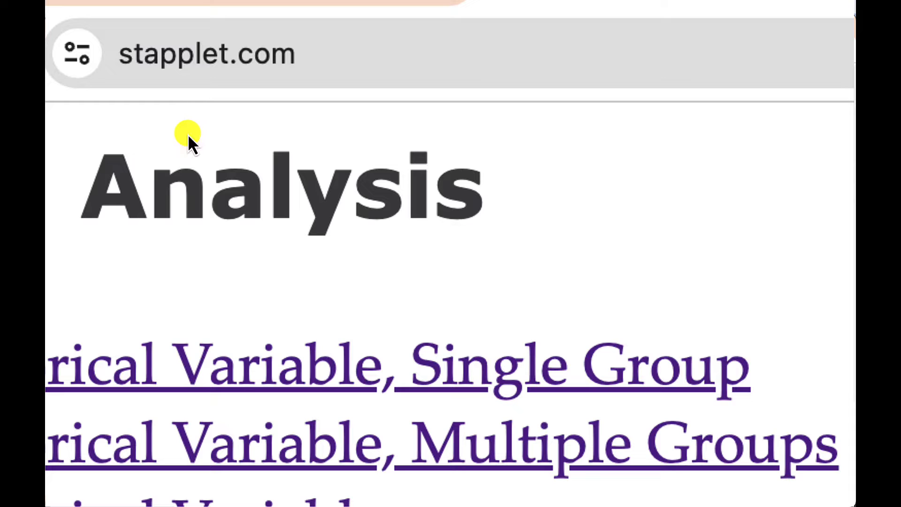
mouse_move(203, 63)
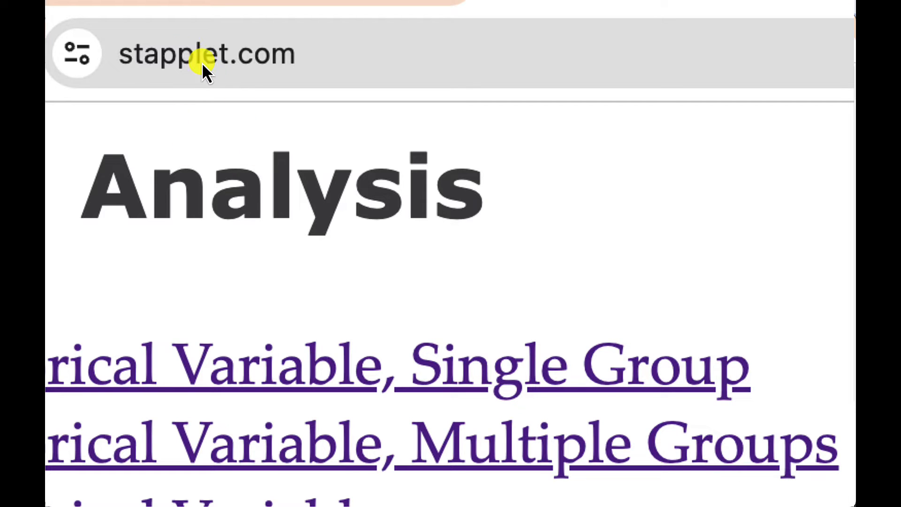
mouse_move(146, 192)
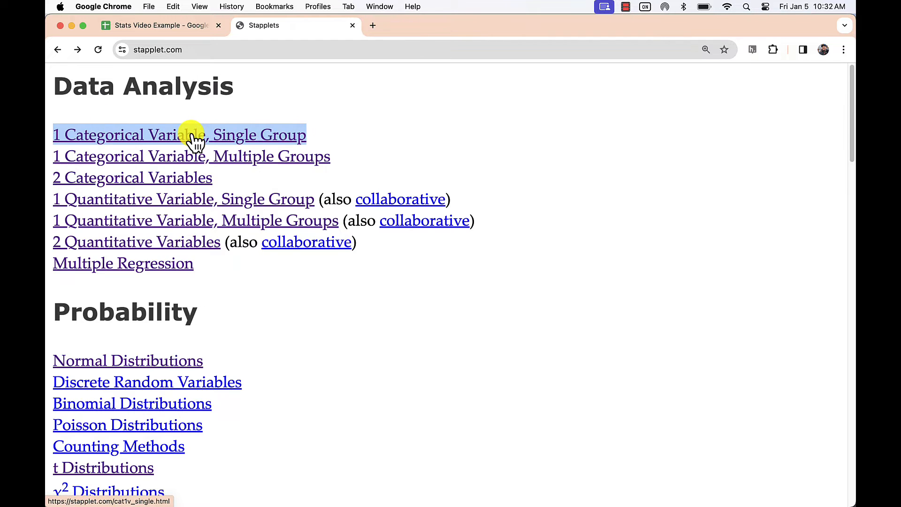
- Copy the Year of College column from the Sheets survey data for the single-group page
left_click(178, 135)
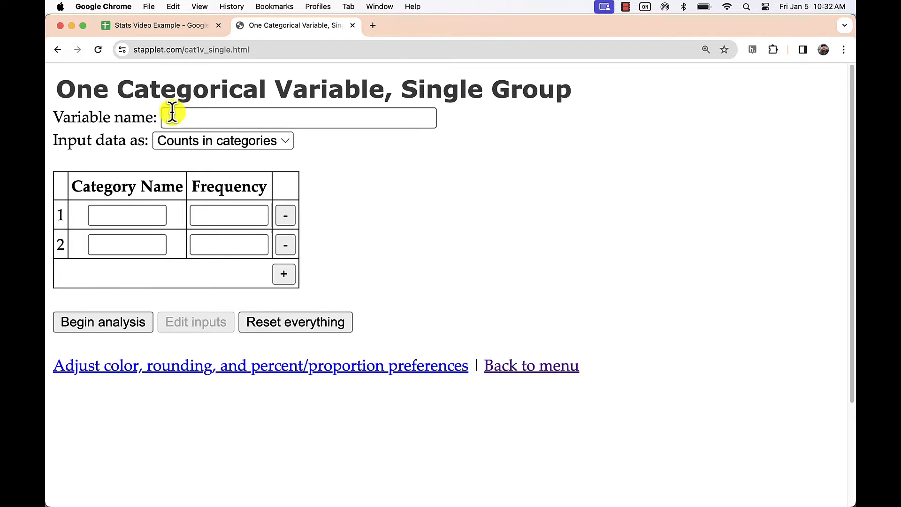
left_click(158, 25)
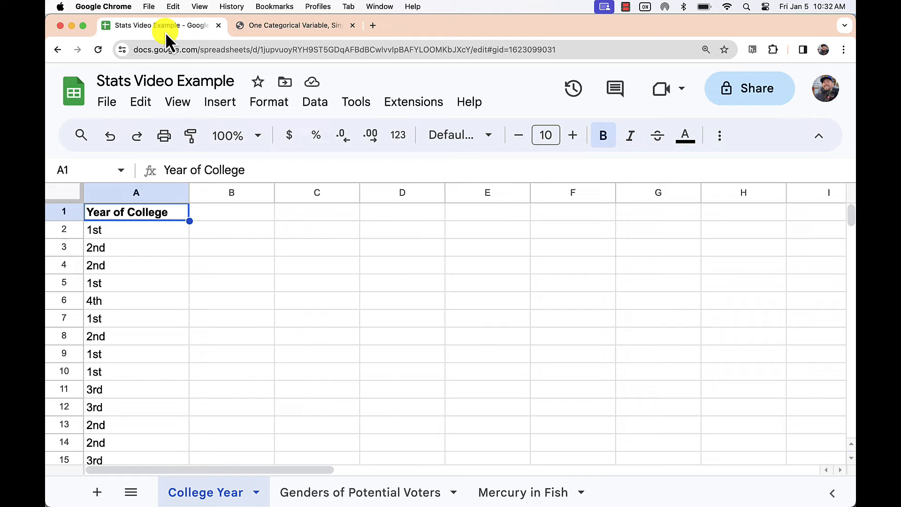
left_click(136, 192)
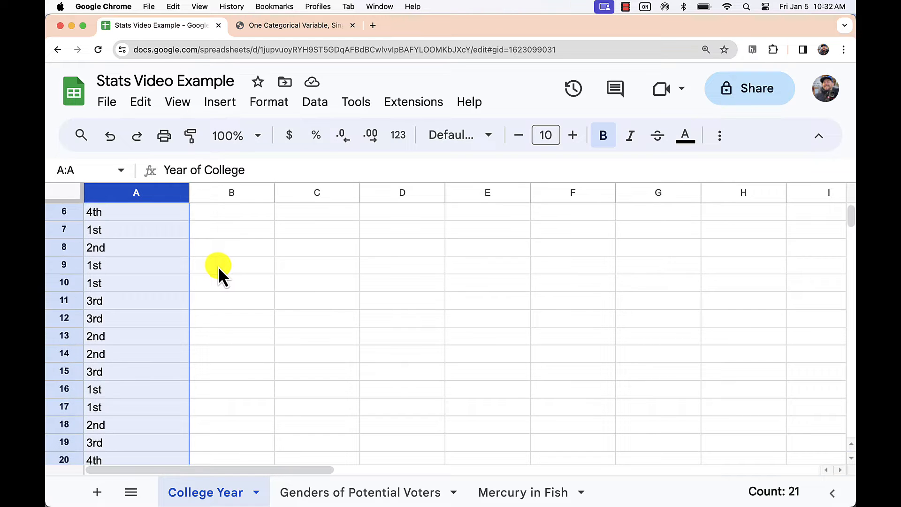
scroll("up", 3)
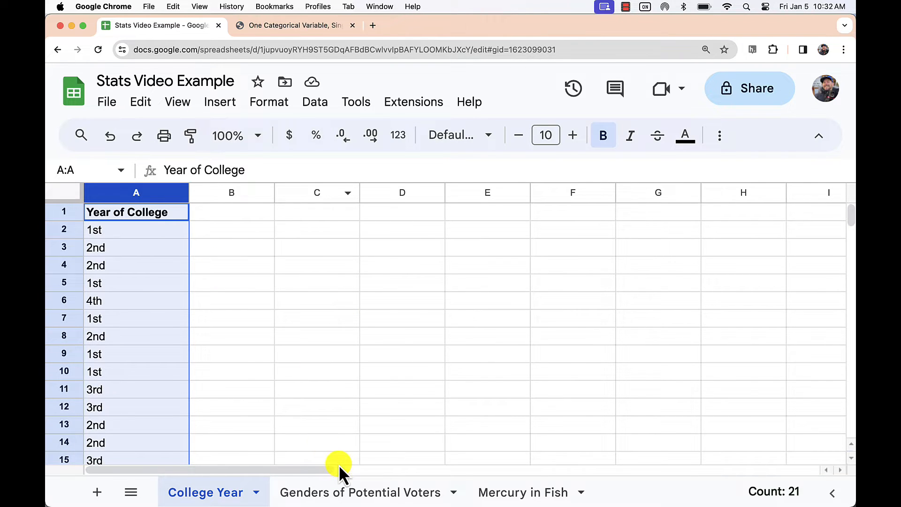
left_click(360, 492)
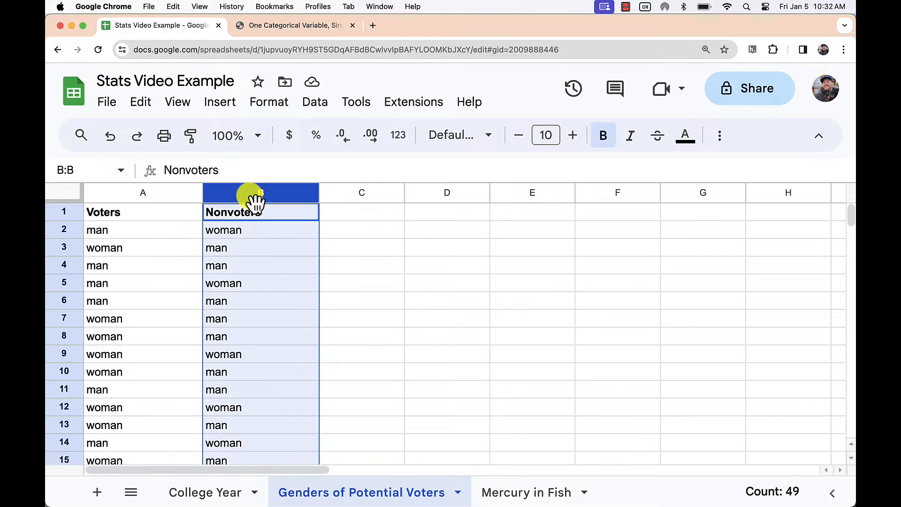
left_click(293, 25)
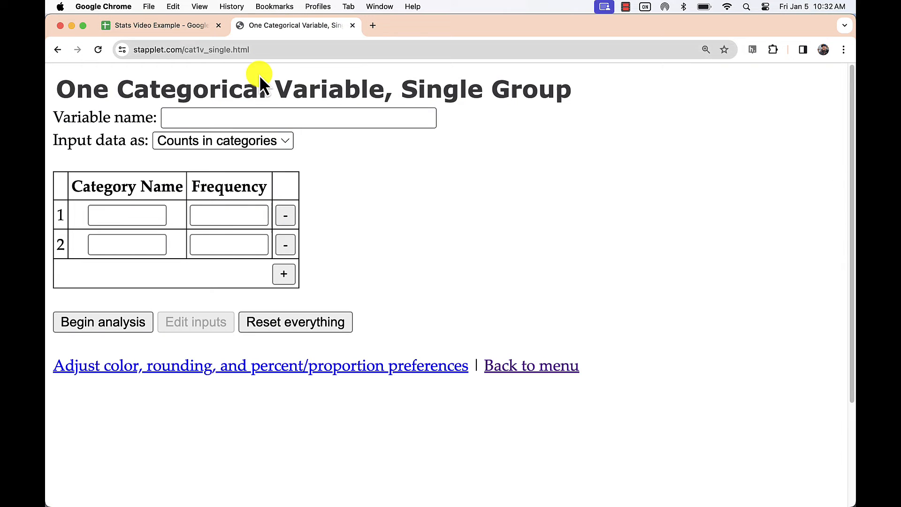
- Set 'Input data as' to Raw data and recheck the College Year sheet
left_click(222, 140)
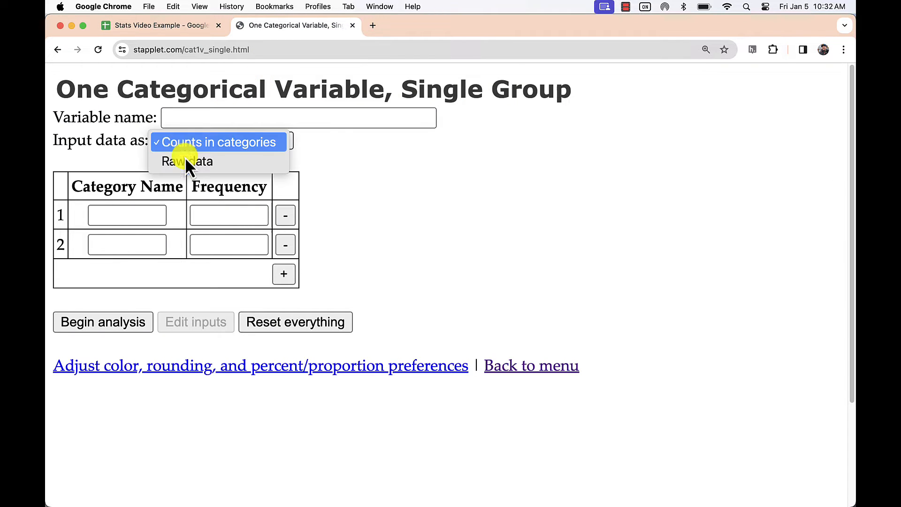
left_click(218, 142)
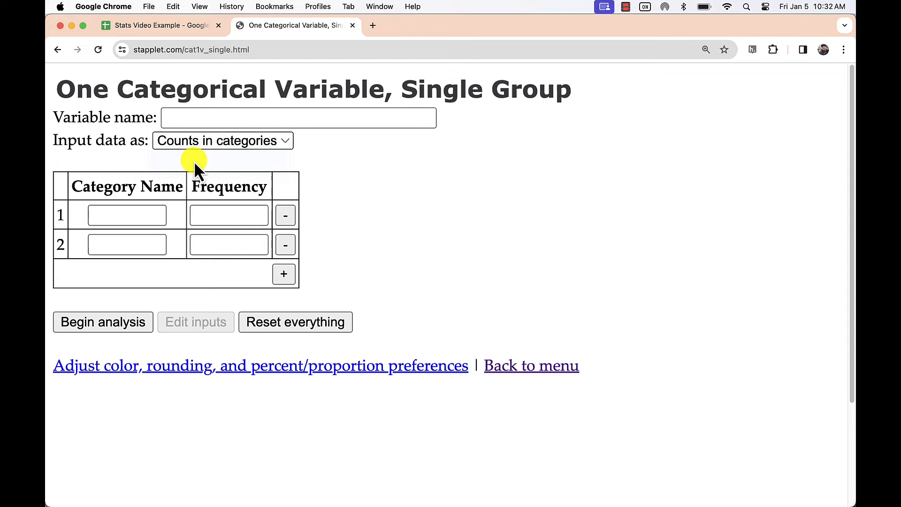
left_click(154, 25)
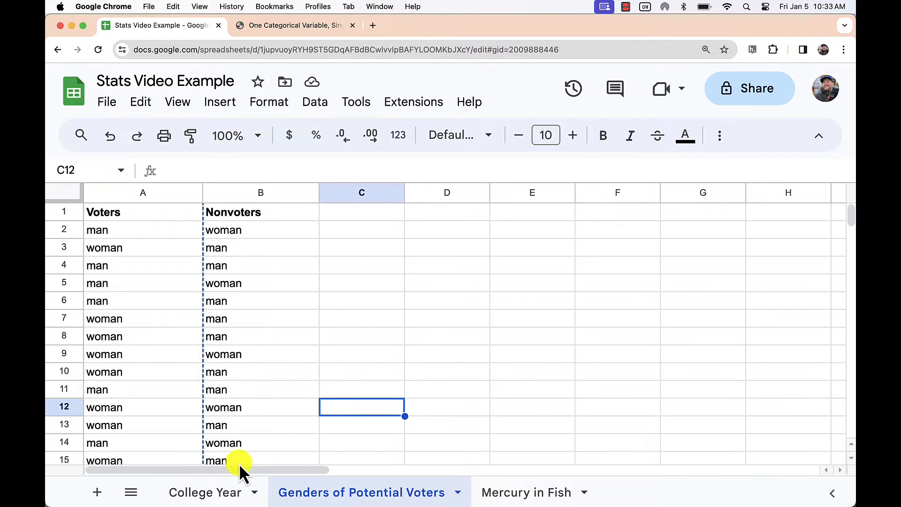
left_click(205, 492)
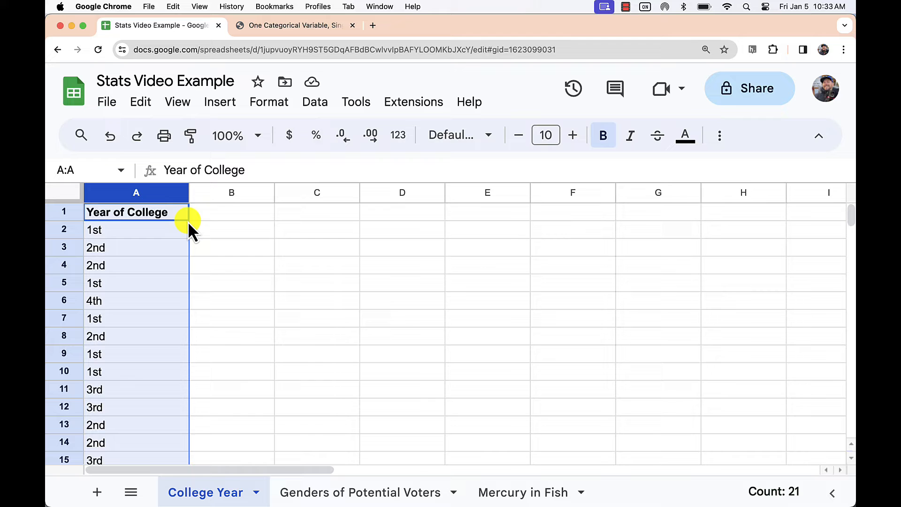
left_click(293, 24)
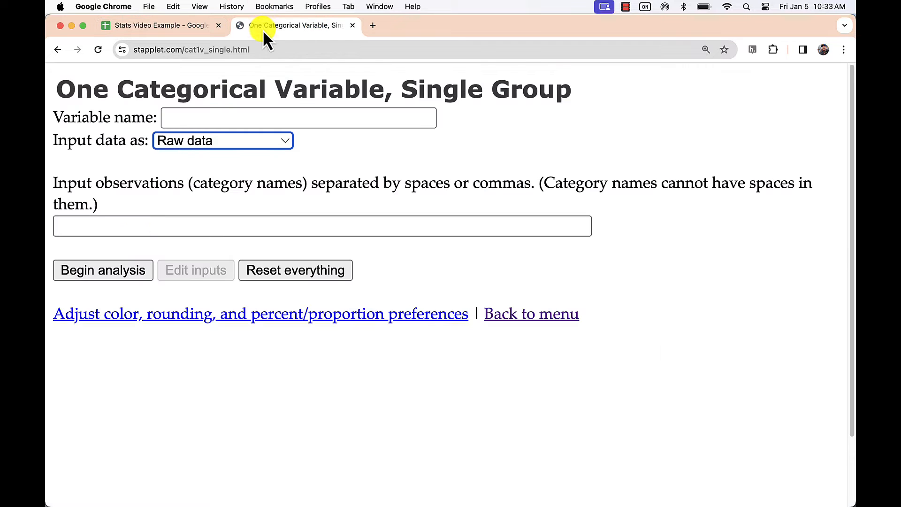
- Paste the 1st/2nd/3rd/4th responses as raw observations and name the variable Year of College
type("Year of College 1st 2nd 2nd 1st 4th 1st 2nd 1st 1st 3rd 3rd 2nd 2nd 3rd 1st 1st 2nd 3rd 4th")
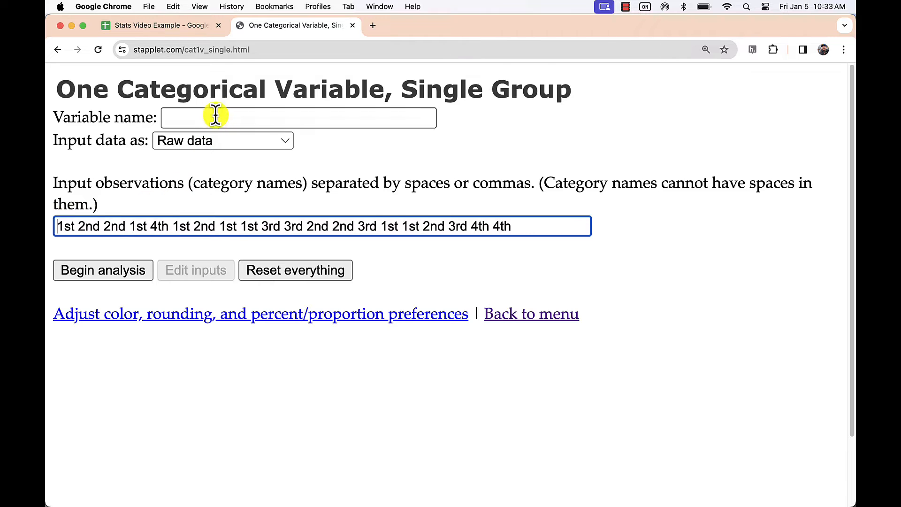
type("Year of College")
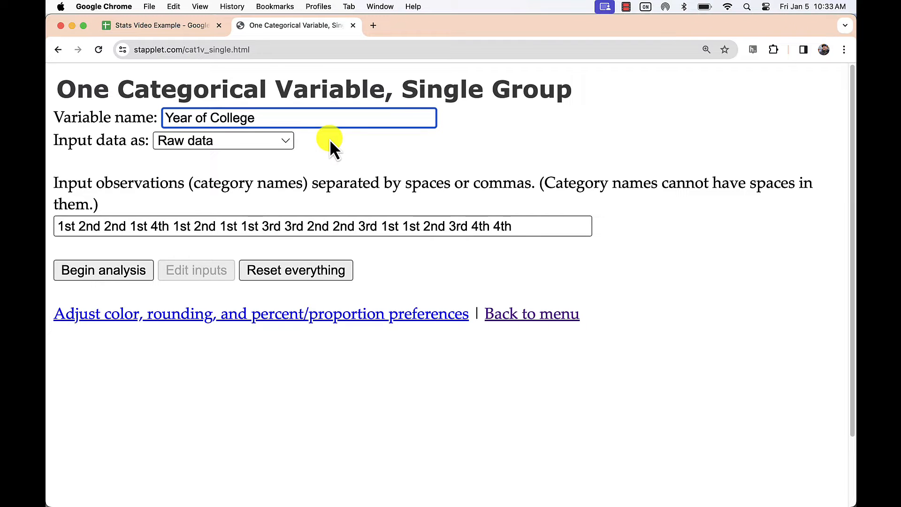
- Run the analysis to get a frequency bar chart with counts 7, 6, 3 and 4
left_click(103, 270)
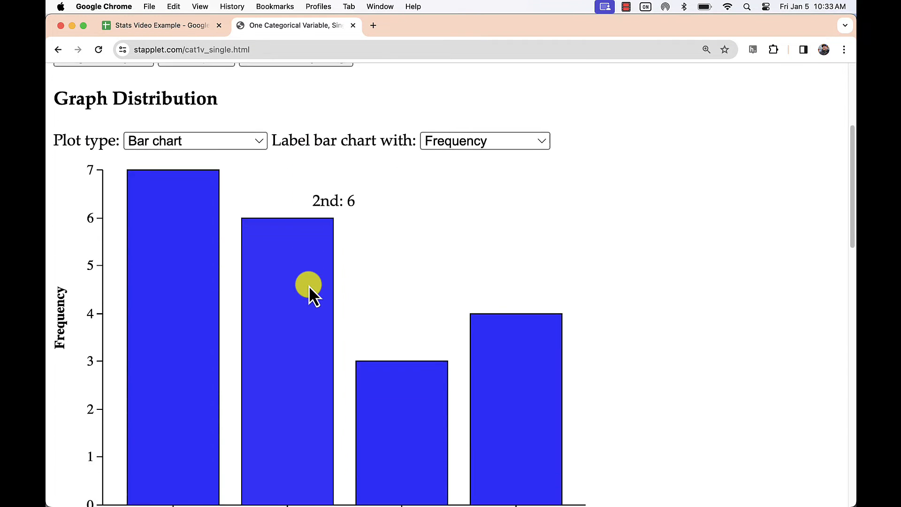
mouse_move(522, 115)
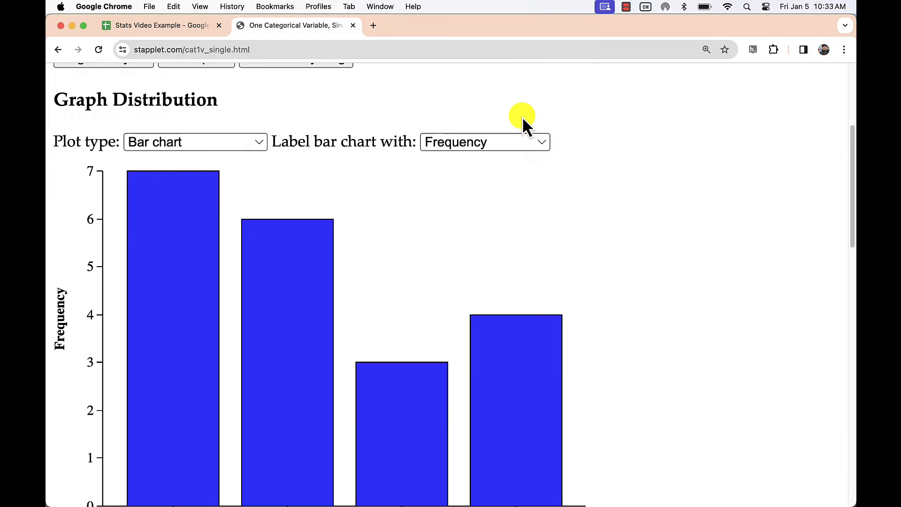
scroll("up", 3)
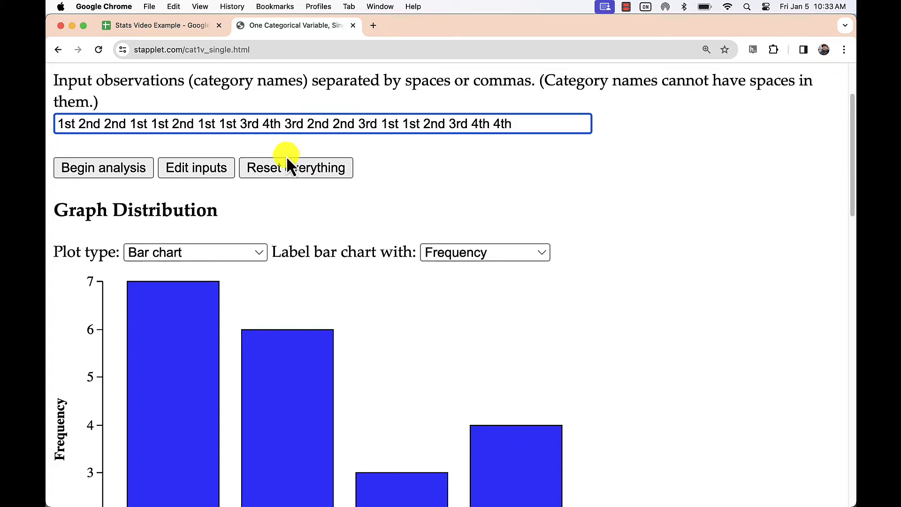
- Rerun the analysis on the corrected observations (7, 6, 4, 3) and choose Segmented bar chart
left_click(296, 167)
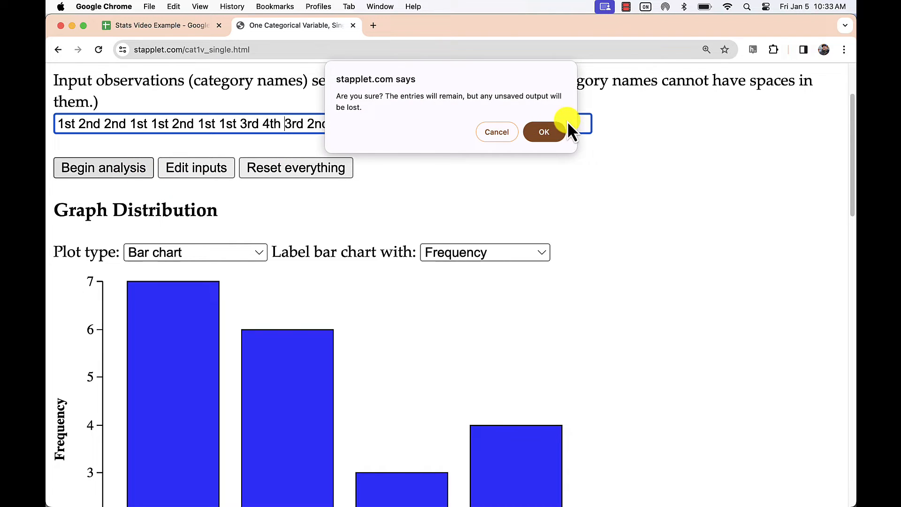
left_click(543, 131)
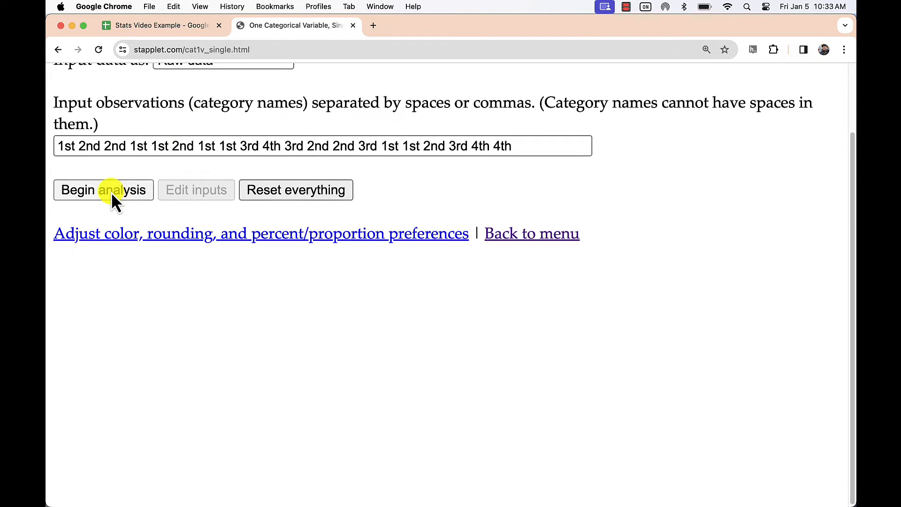
left_click(103, 190)
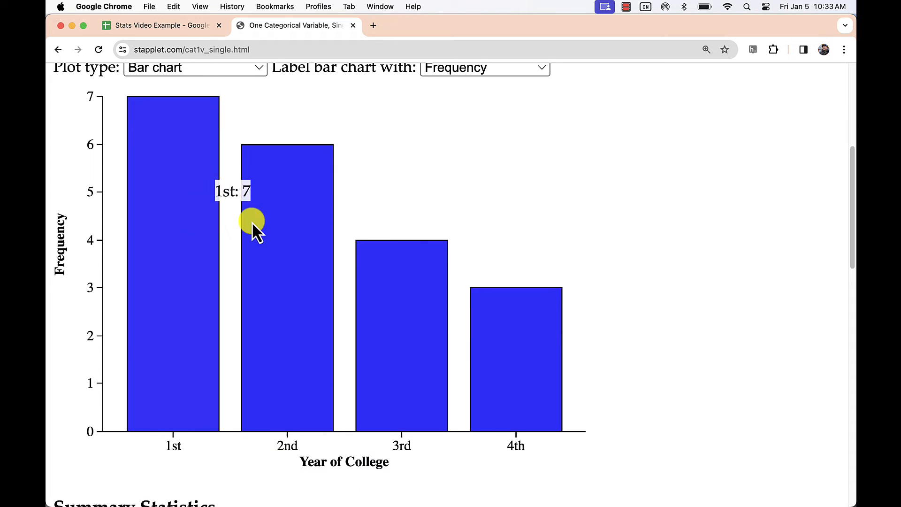
mouse_move(529, 338)
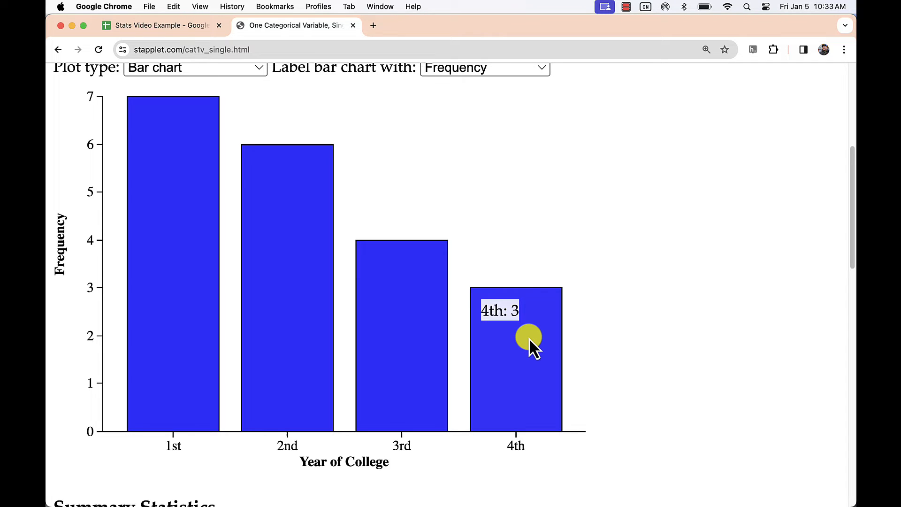
scroll("up", 3)
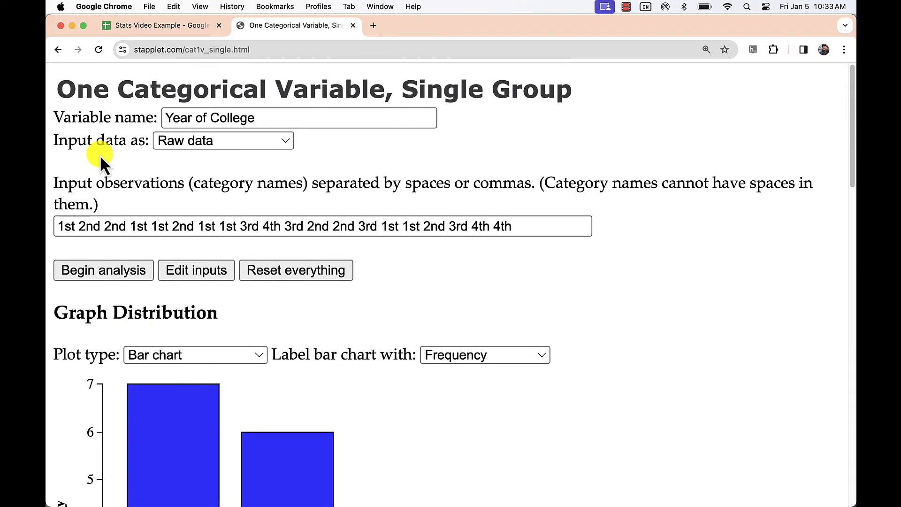
left_click(194, 355)
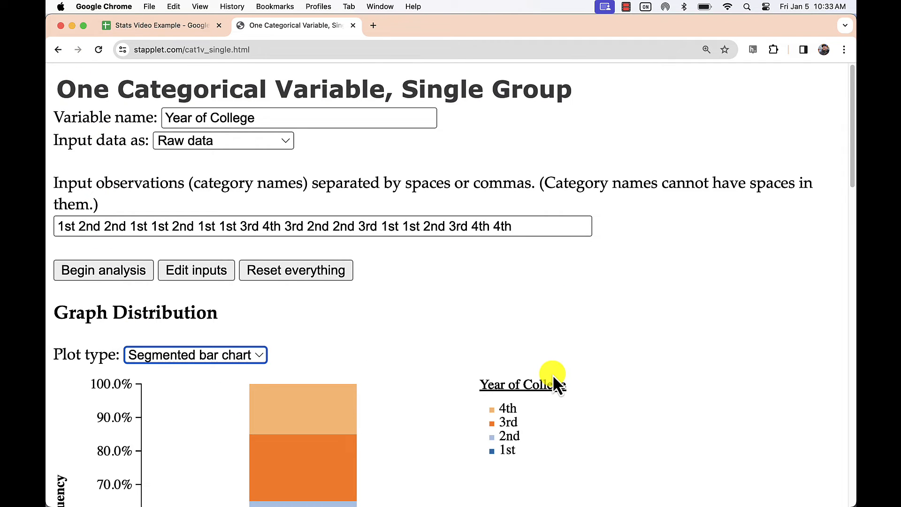
- Display Year of College as a pie chart showing 1st 35%, 2nd 30%, 4th 15%
left_click(196, 355)
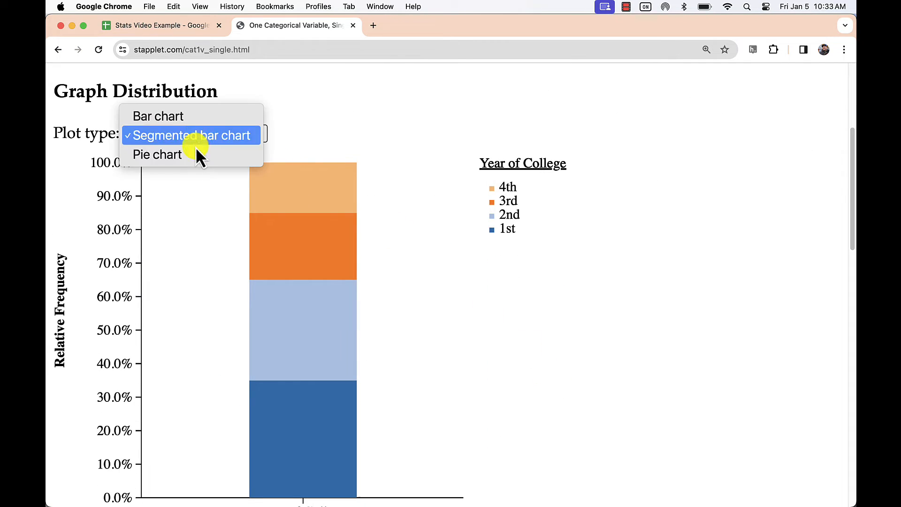
left_click(156, 153)
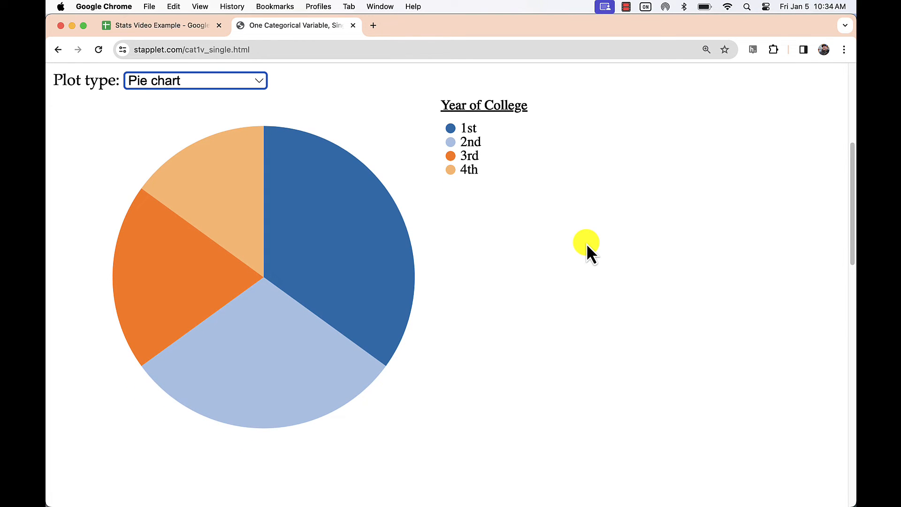
mouse_move(198, 262)
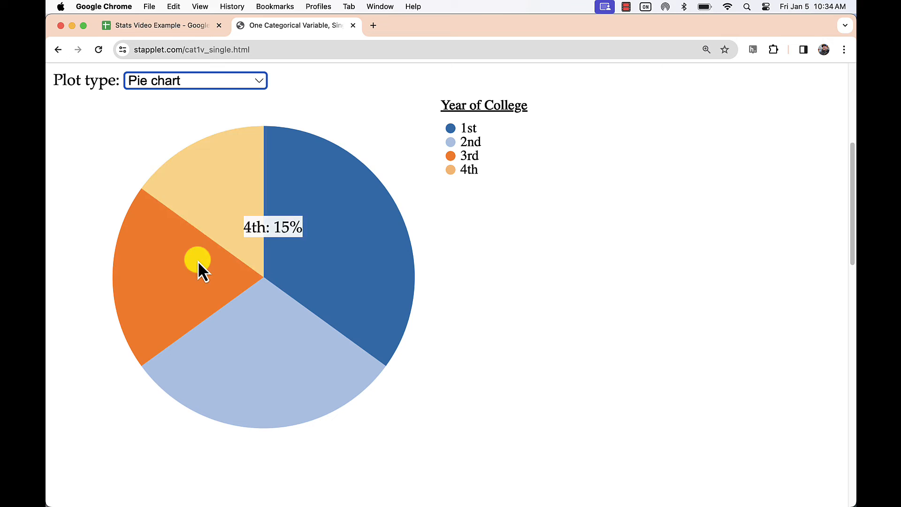
mouse_move(297, 326)
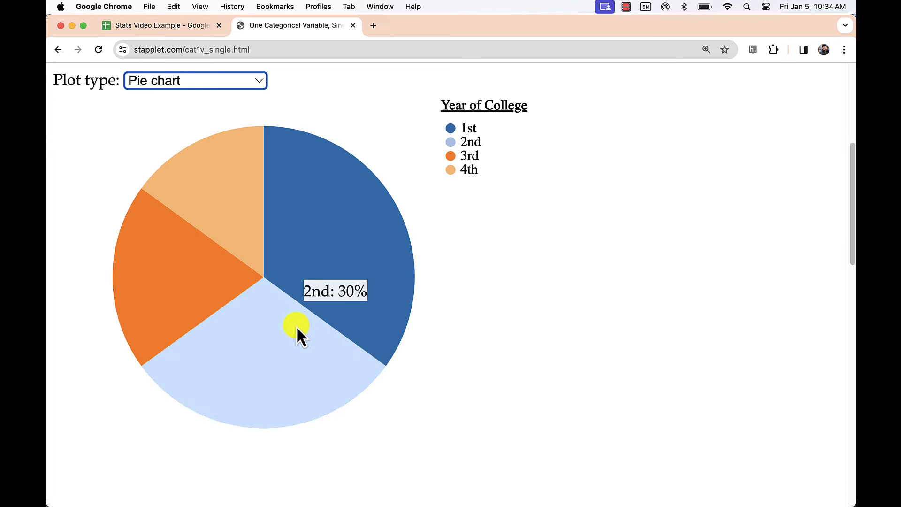
mouse_move(220, 307)
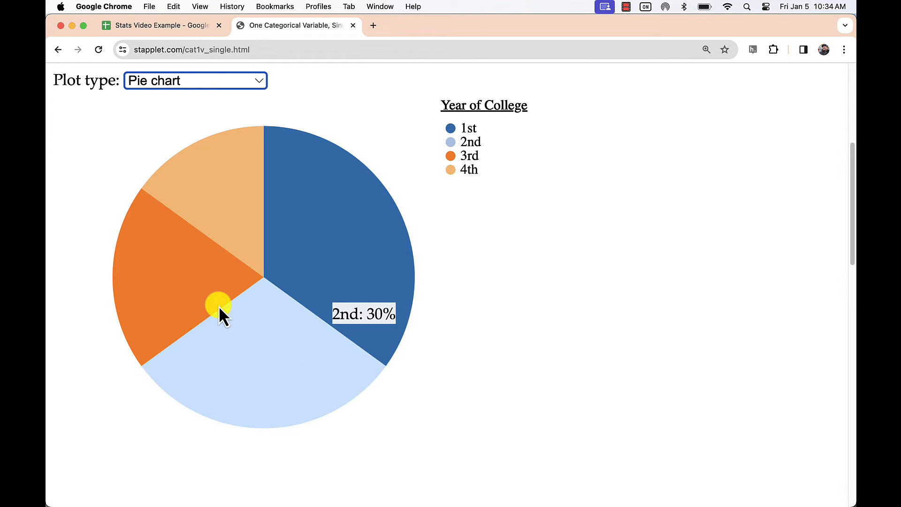
mouse_move(322, 211)
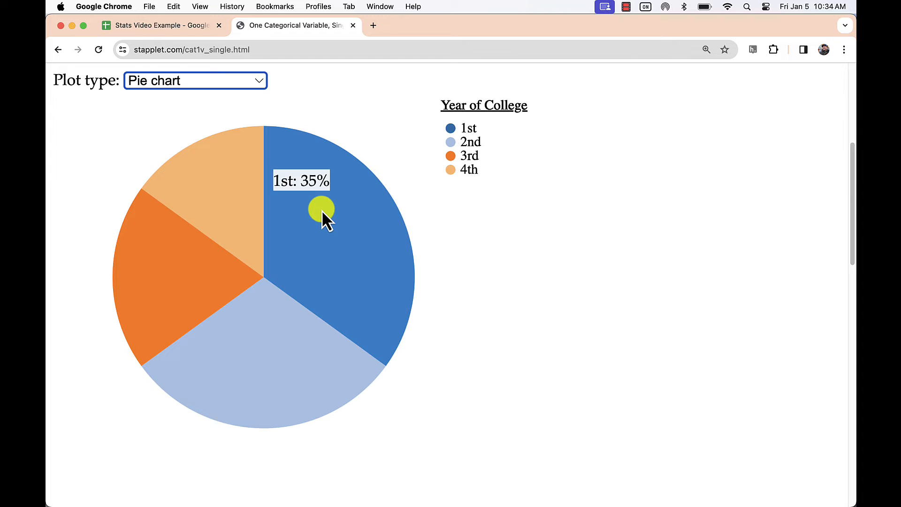
scroll("up", 3)
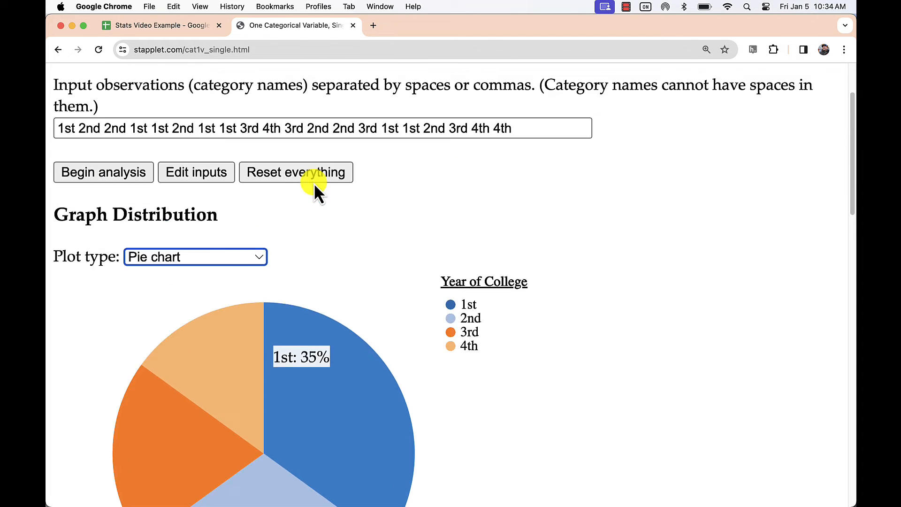
- Check the Genders of Potential Voters sheet and return to StAPPLET
left_click(155, 25)
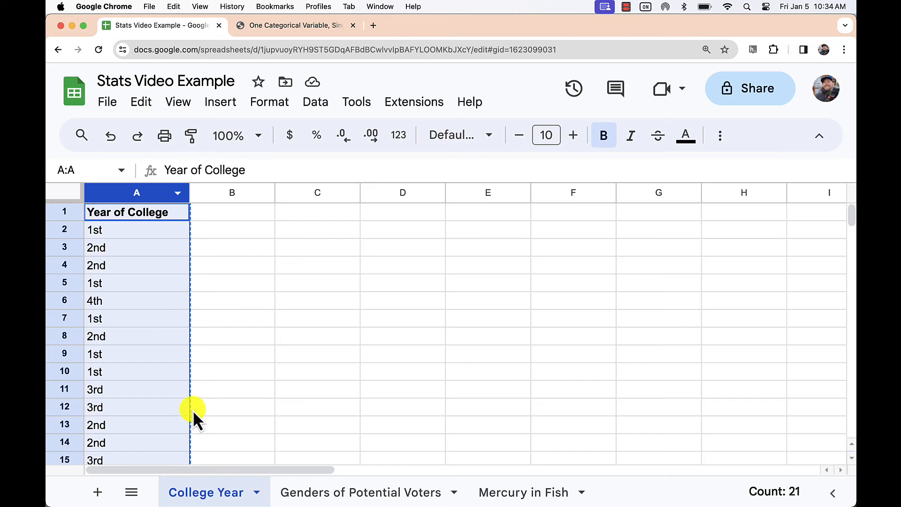
left_click(363, 491)
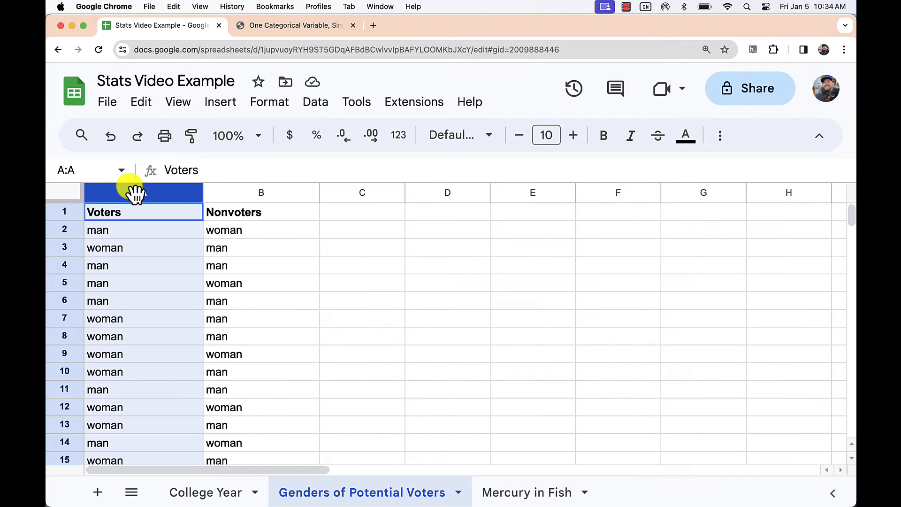
left_click(294, 25)
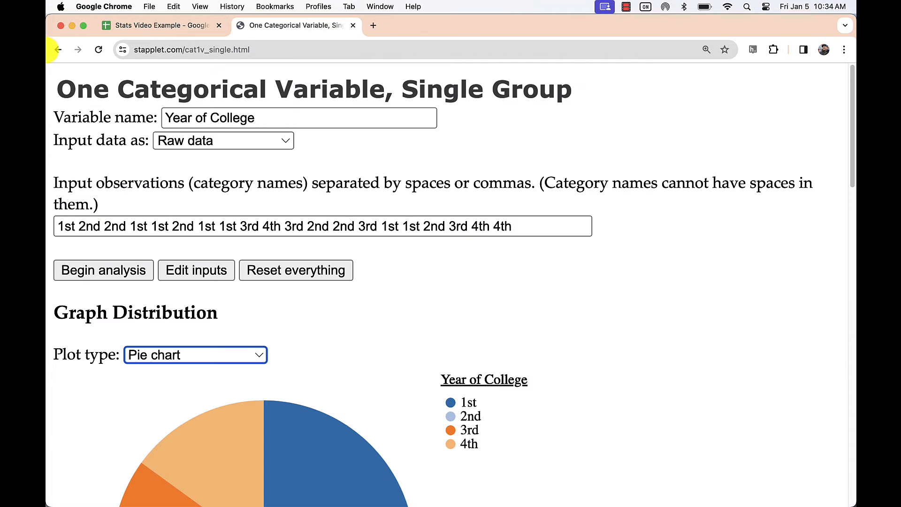
- On the multiple-groups page, paste Voters and Nonvoters gender as raw data and begin analysis
left_click(57, 50)
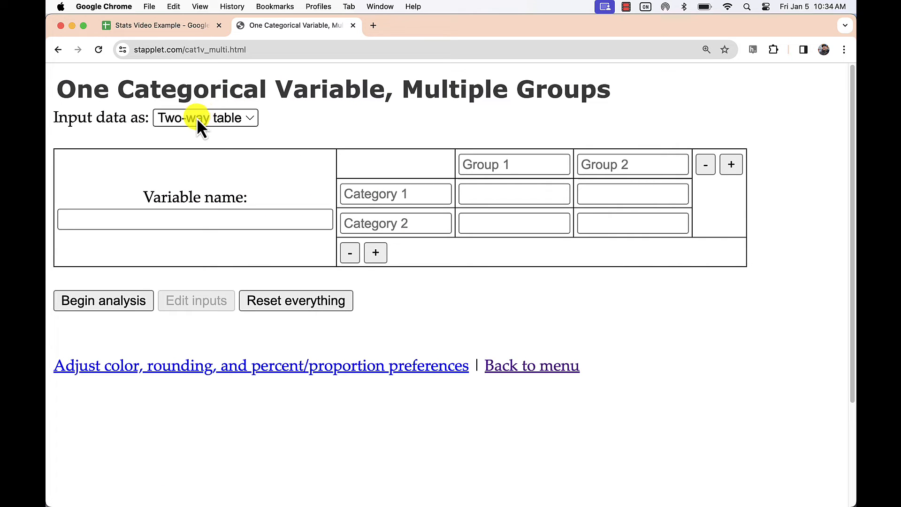
left_click(206, 118)
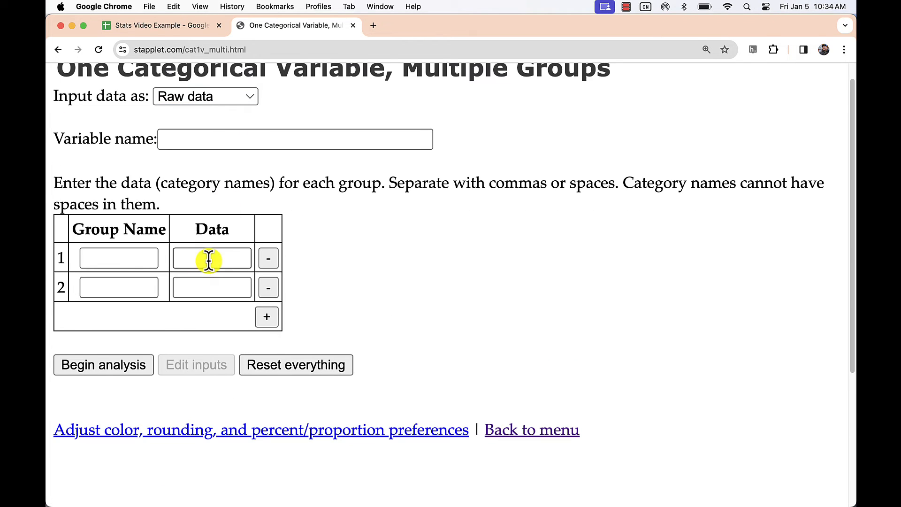
left_click(155, 25)
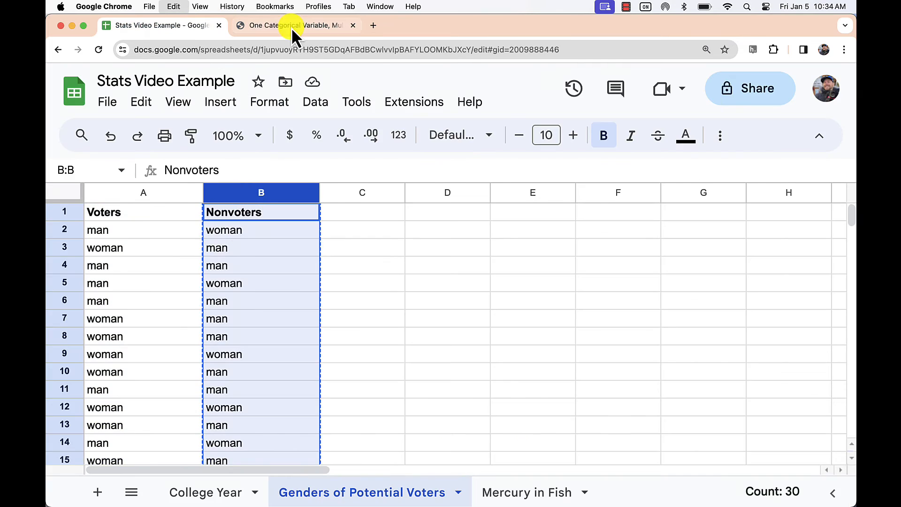
left_click(293, 25)
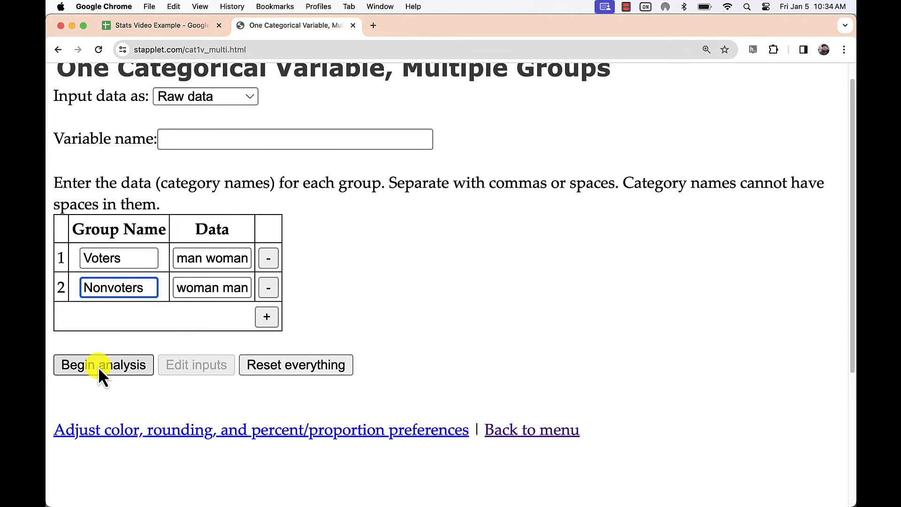
left_click(103, 365)
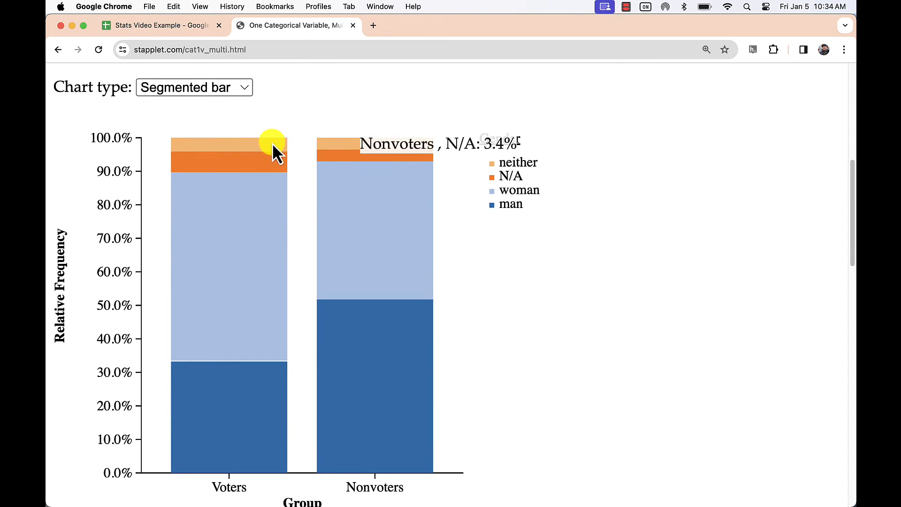
mouse_move(274, 147)
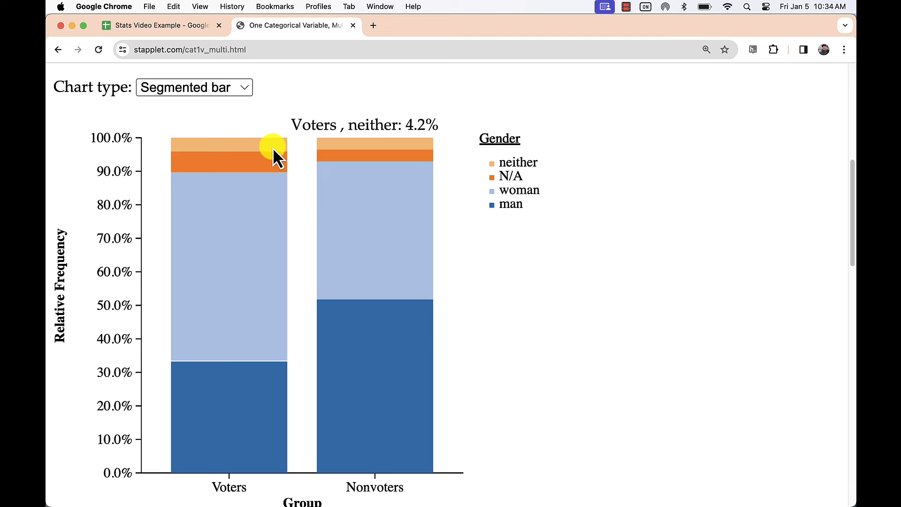
mouse_move(334, 217)
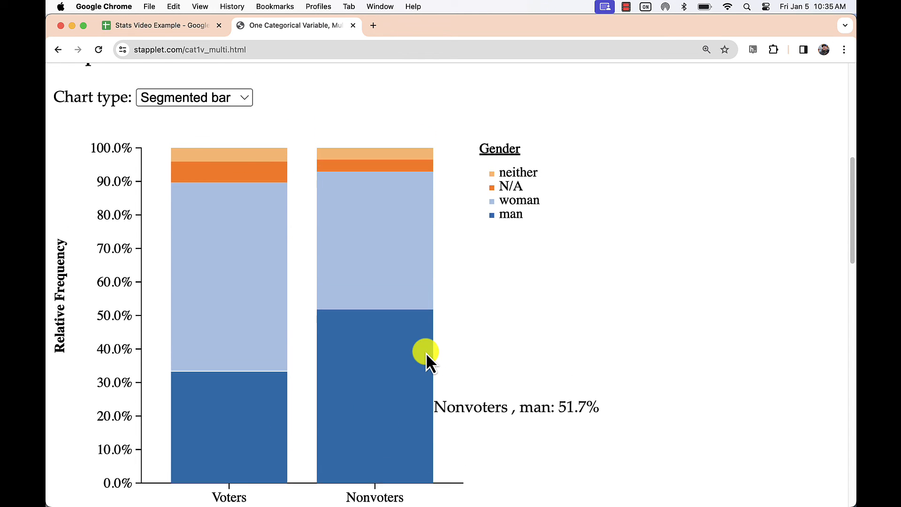
- Read the Voters vs Nonvoters gender percentages on the segmented bar chart
left_click(193, 97)
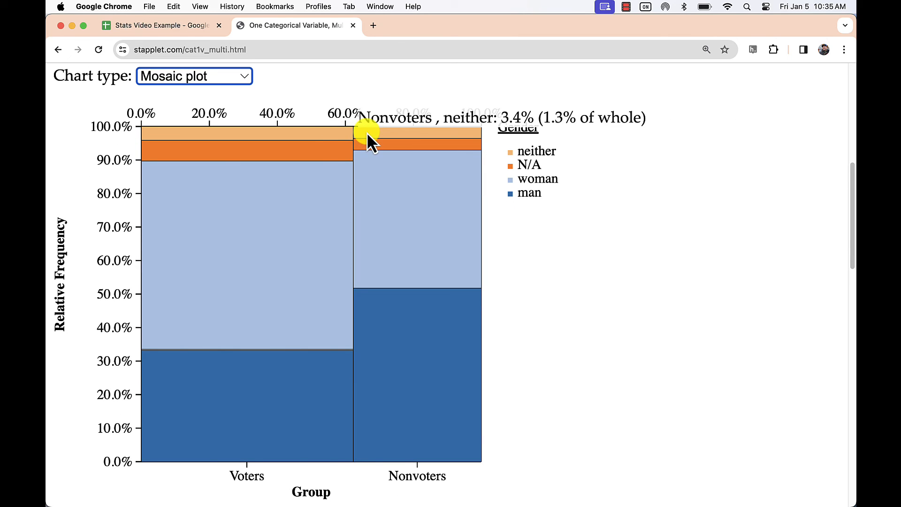
mouse_move(377, 149)
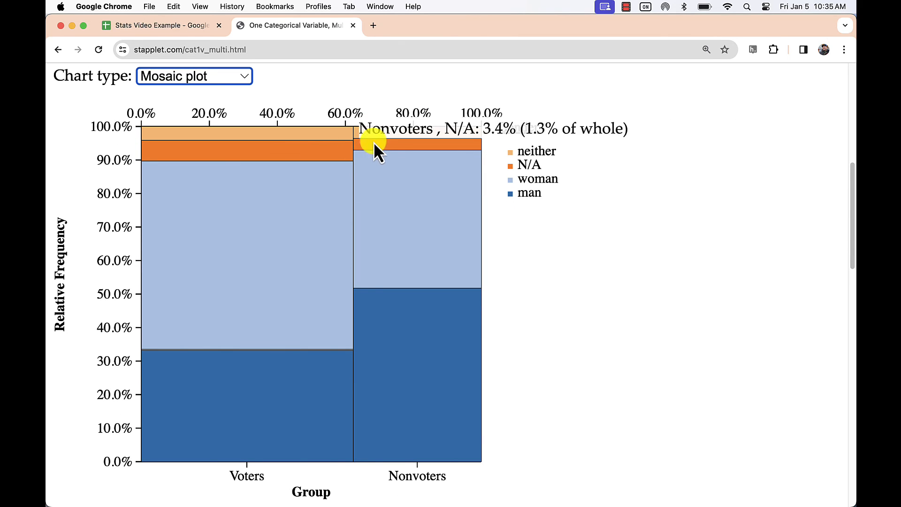
mouse_move(293, 266)
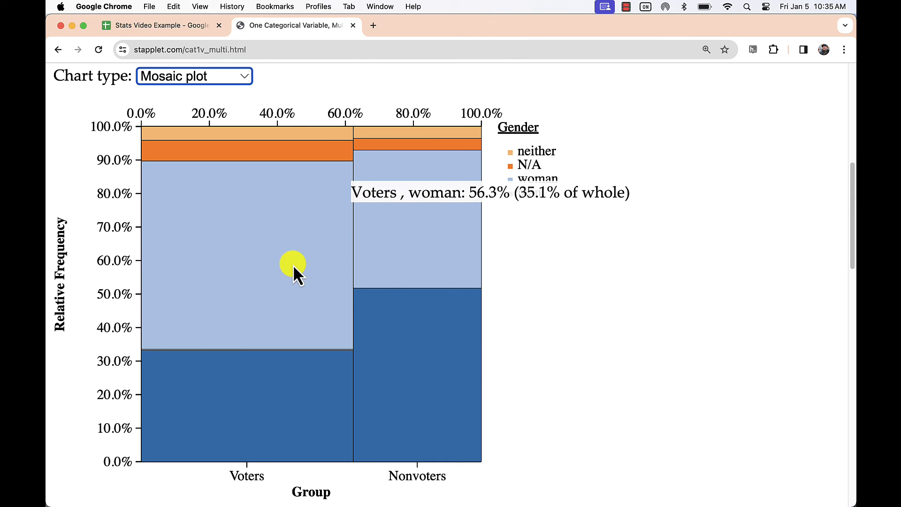
- View the mosaic plot and the summary table showing 16 men and 27 women among Voters
scroll("down", 3)
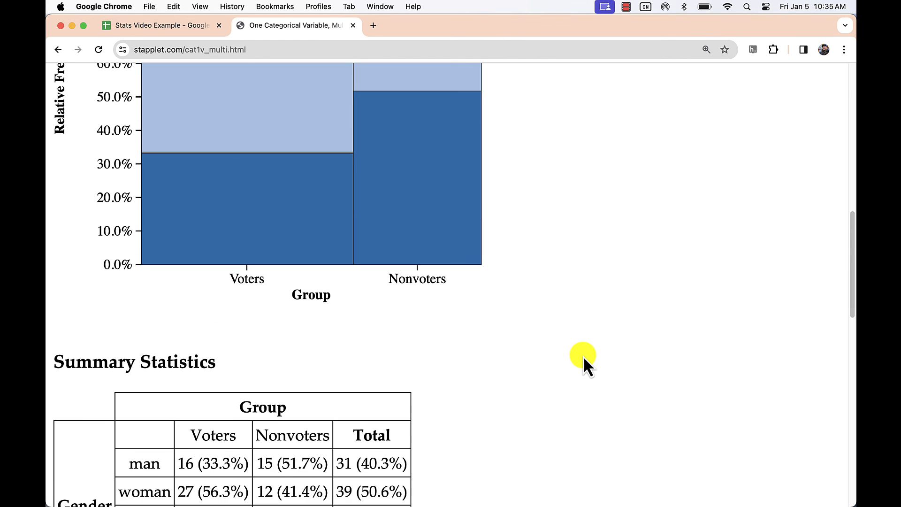
scroll("up", 3)
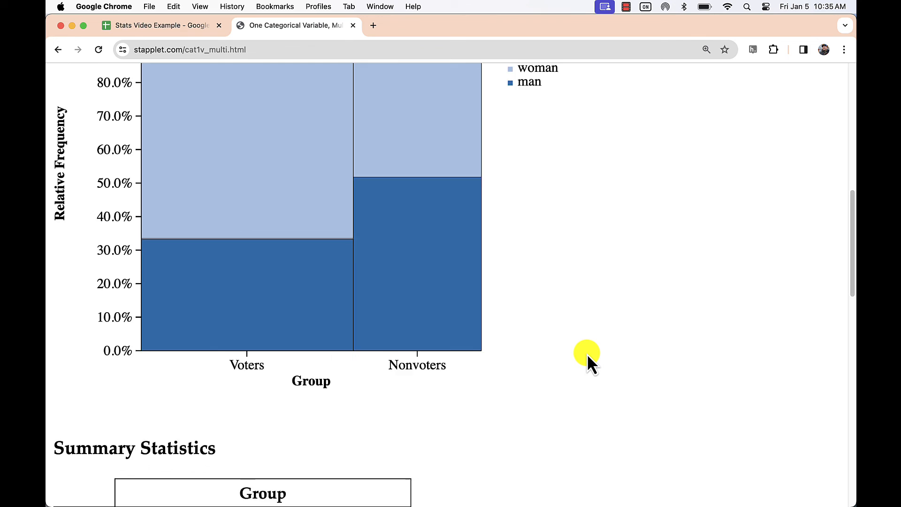
scroll("up", 3)
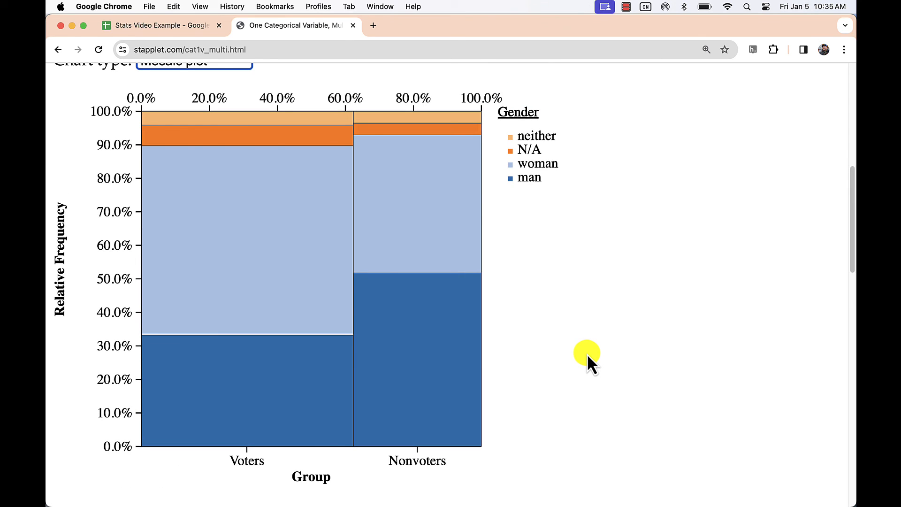
left_click(193, 61)
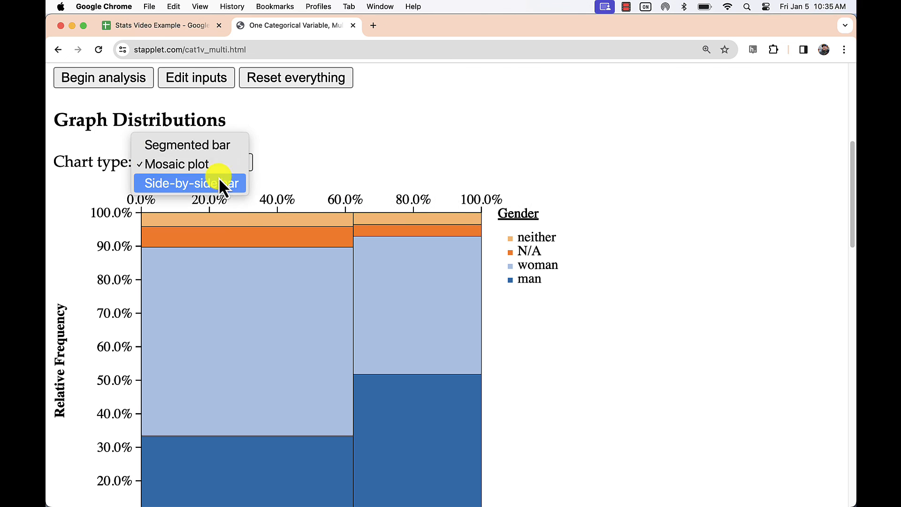
- Show side-by-side bars with the labelling options, then return to the segmented bar chart
left_click(188, 183)
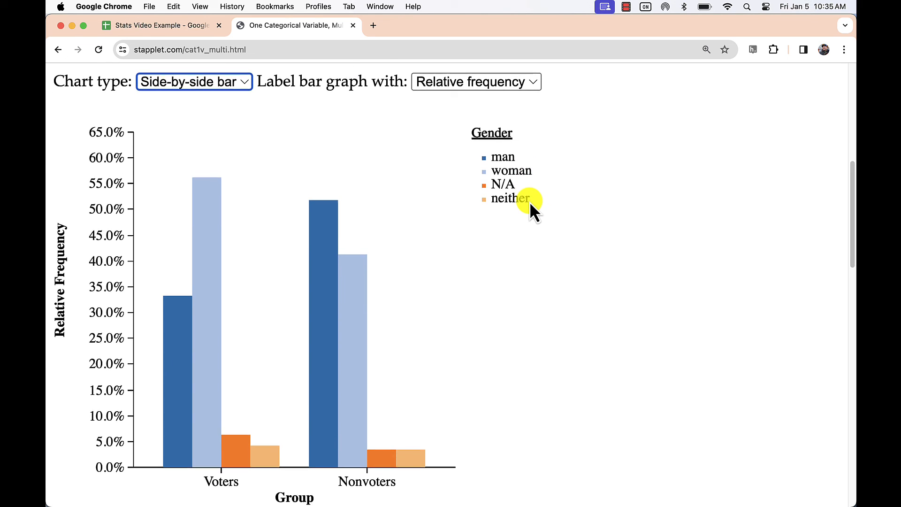
left_click(475, 81)
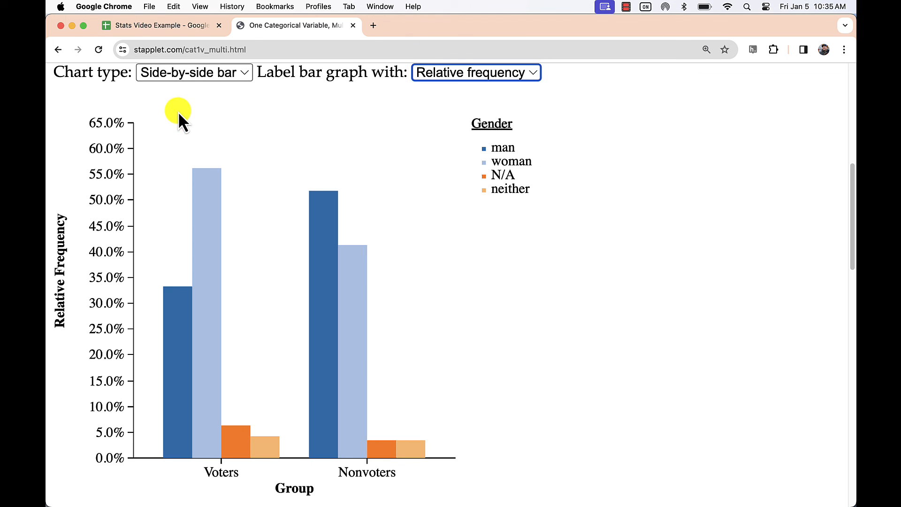
left_click(193, 72)
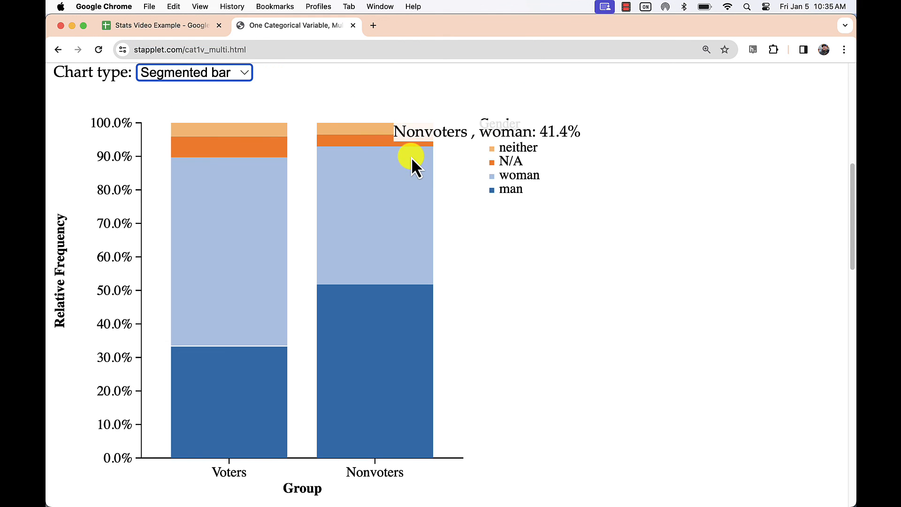